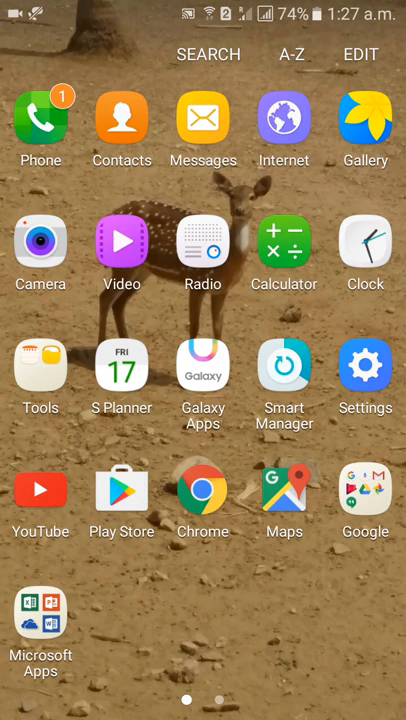
Launch the Twitter app from the second home-screen page.
scroll(left, 3)
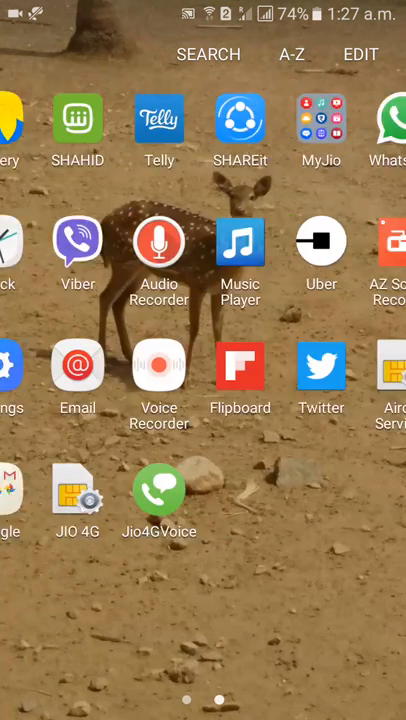
click(321, 365)
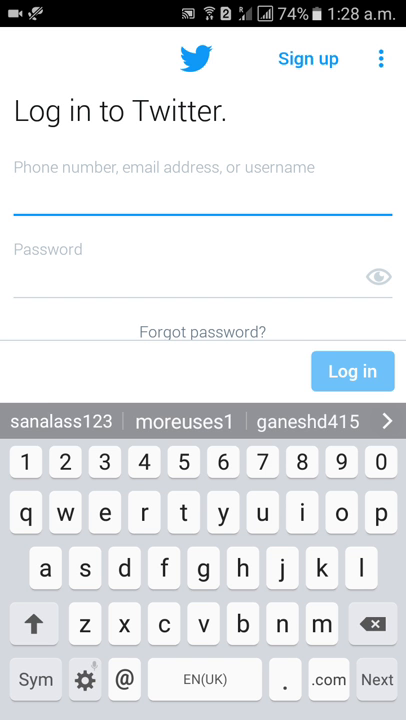
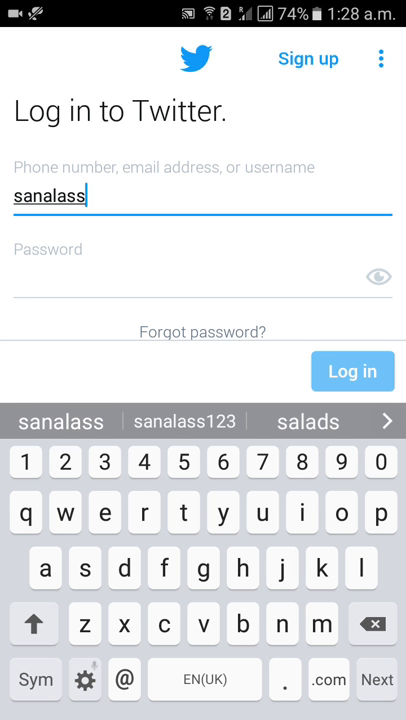
Log in to Twitter with the account's Gmail address and password.
click(184, 421)
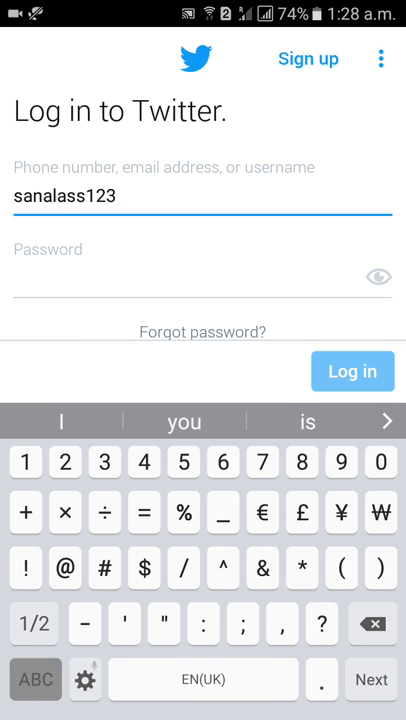
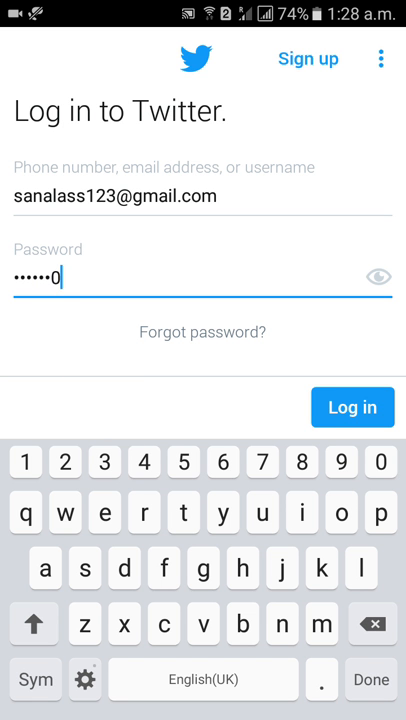
click(352, 407)
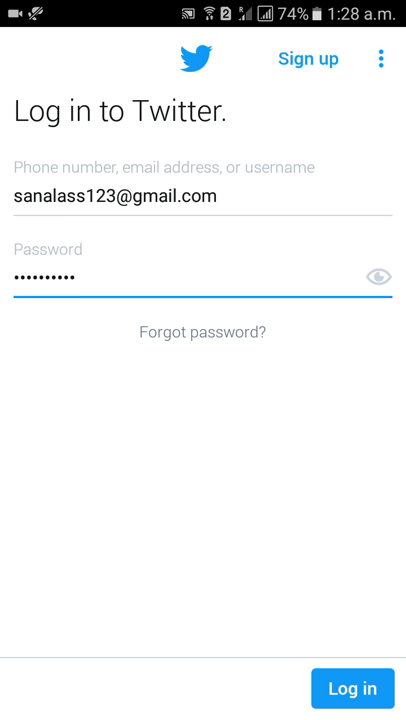
click(351, 689)
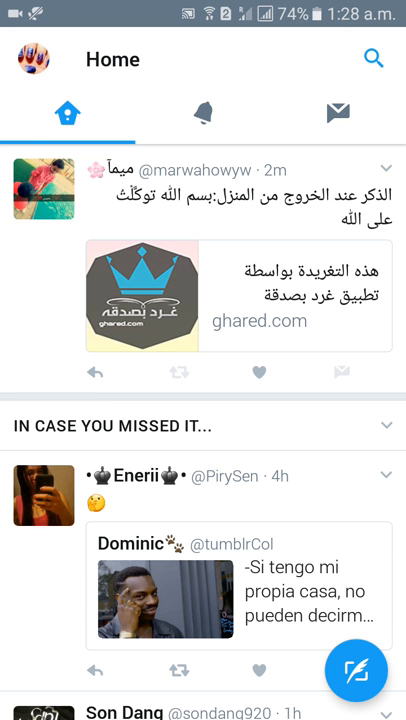
Open the navigation drawer from the profile avatar at top-left.
click(38, 59)
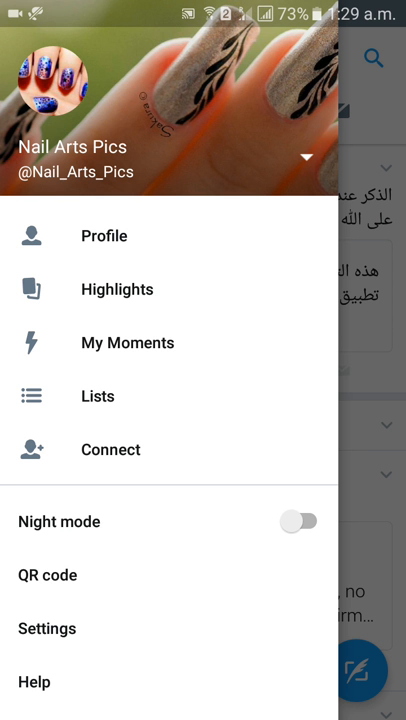
Open Settings from the account side menu.
click(46, 628)
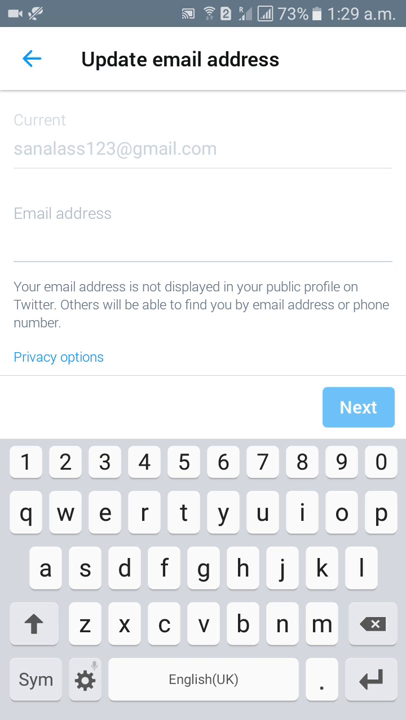
click(203, 213)
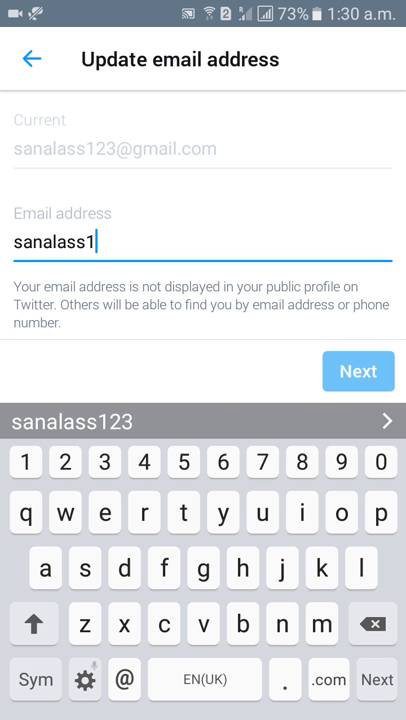
click(358, 371)
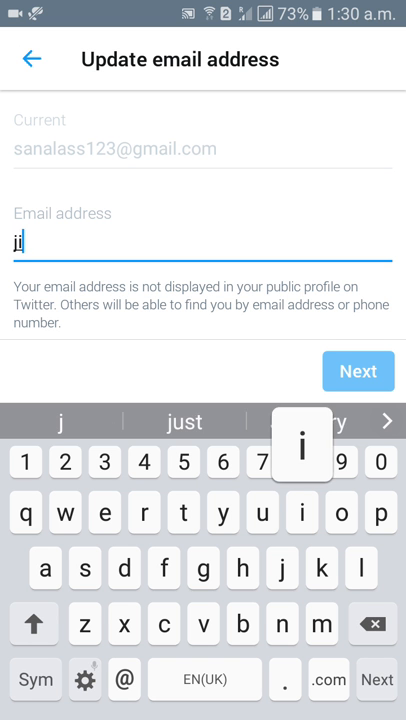
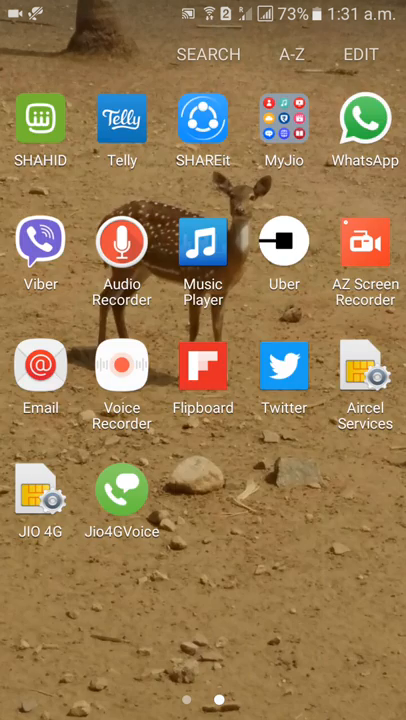
Launch Chrome from the first home-screen page.
scroll(left, 3)
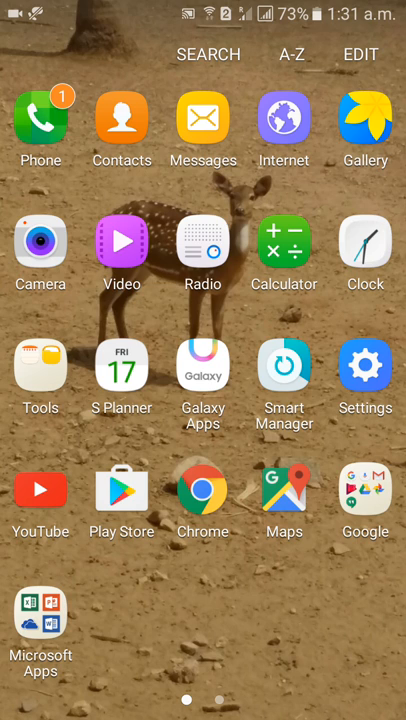
click(203, 490)
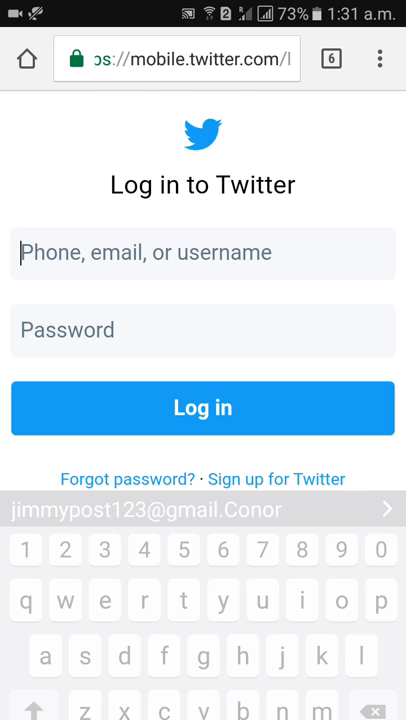
Log in to mobile Twitter using the saved email and the password.
click(203, 252)
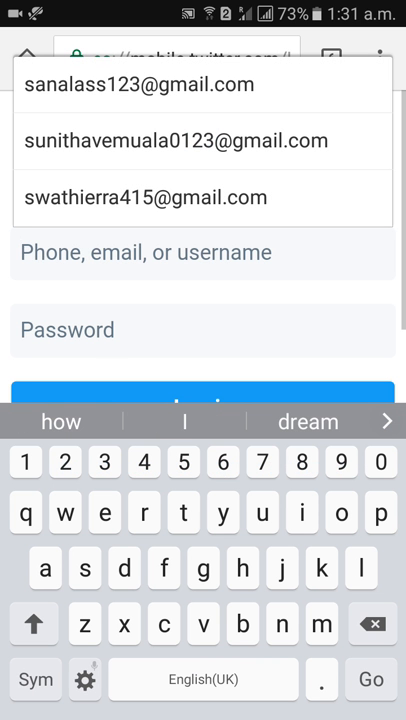
click(140, 84)
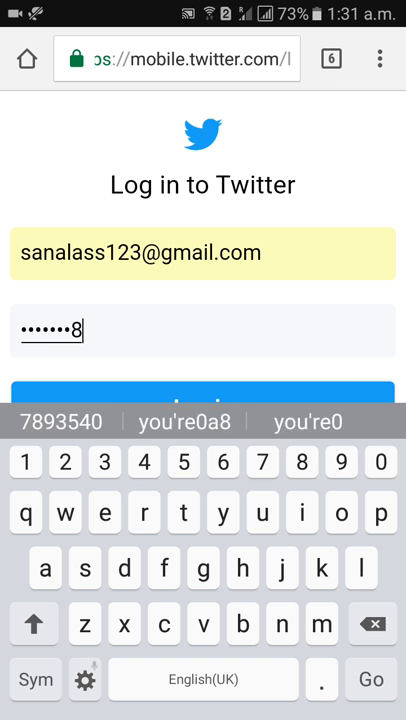
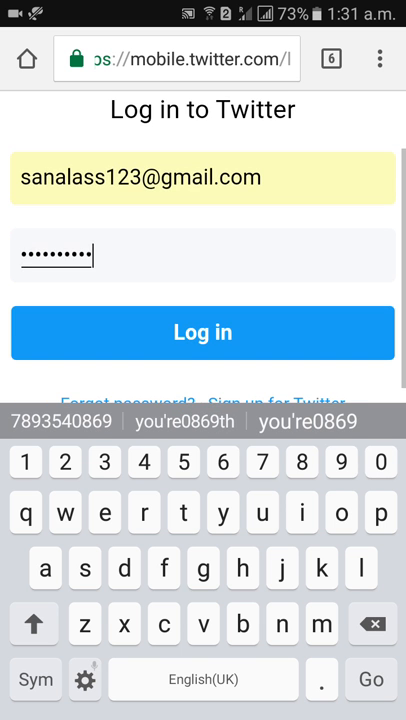
click(203, 331)
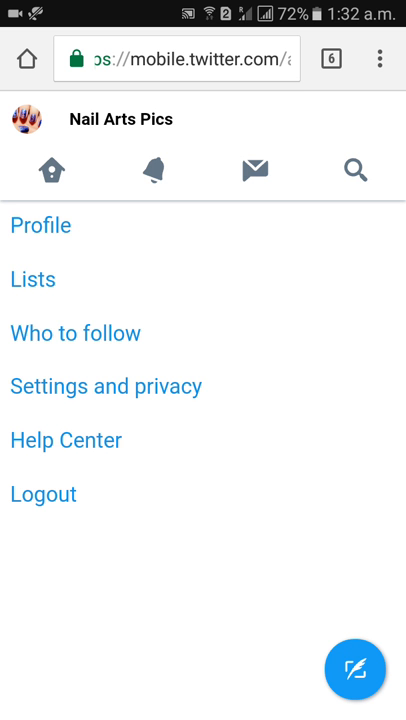
Go to Settings and privacy, then the Email setting.
click(112, 386)
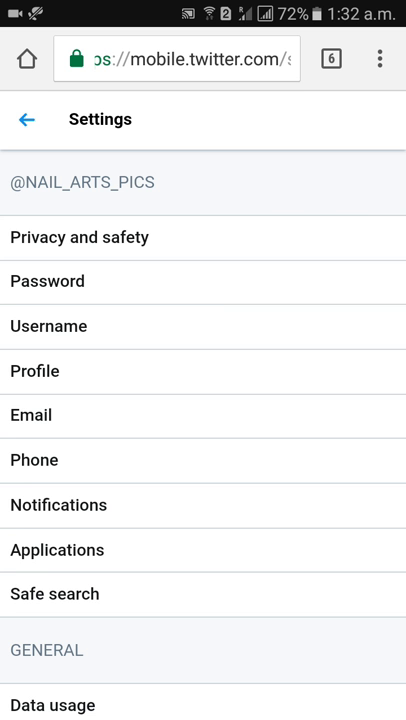
click(35, 415)
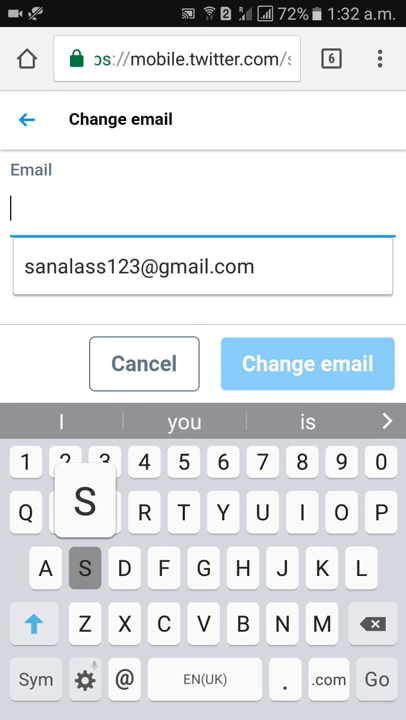
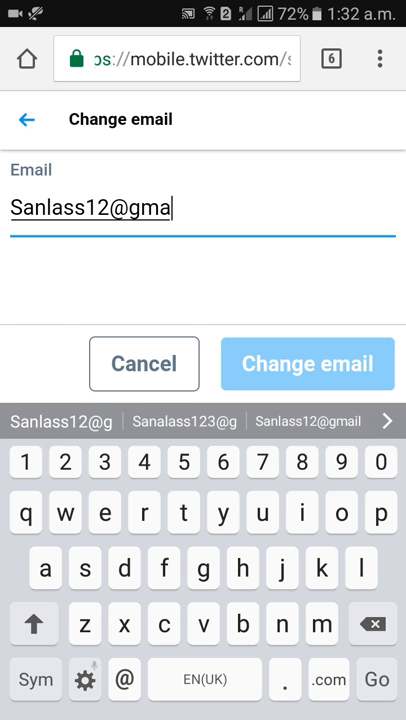
click(311, 420)
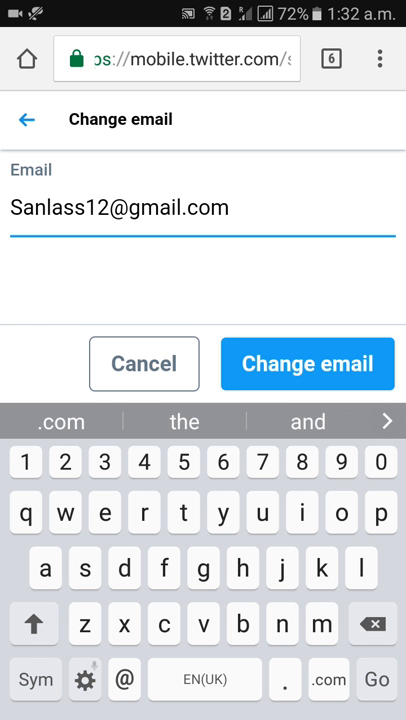